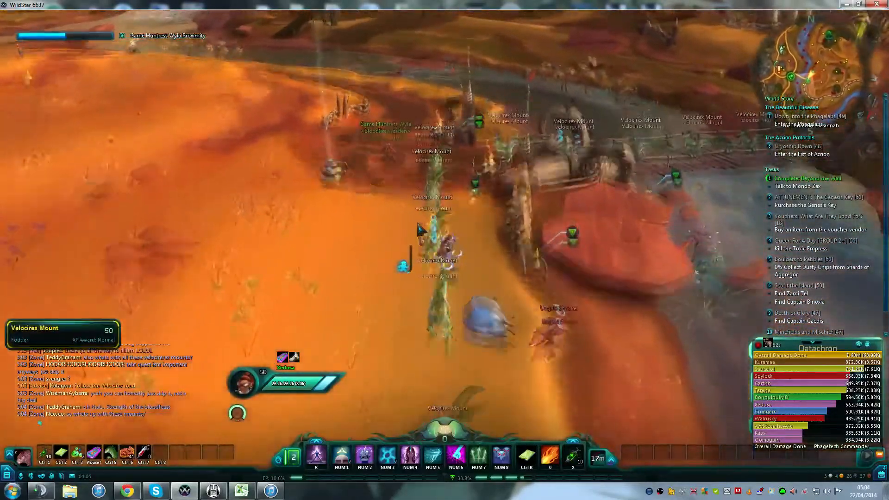
- Bring up the full-screen Deradune zone map with the M key
key(m)
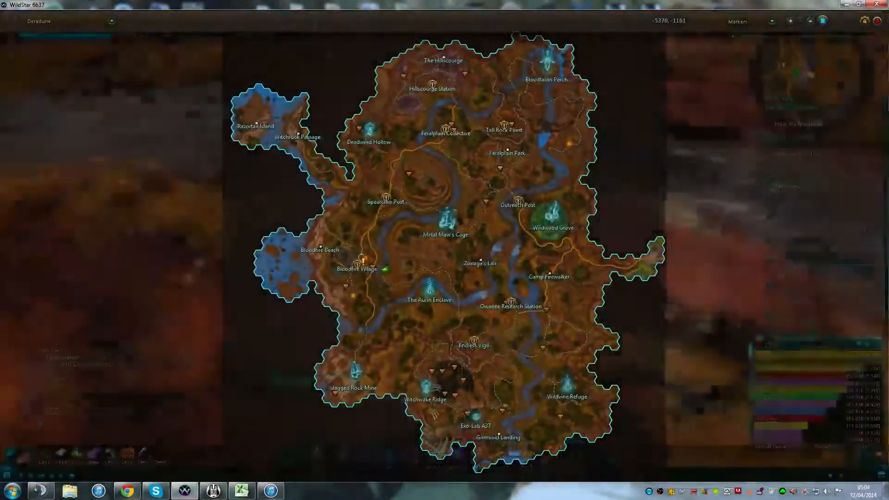